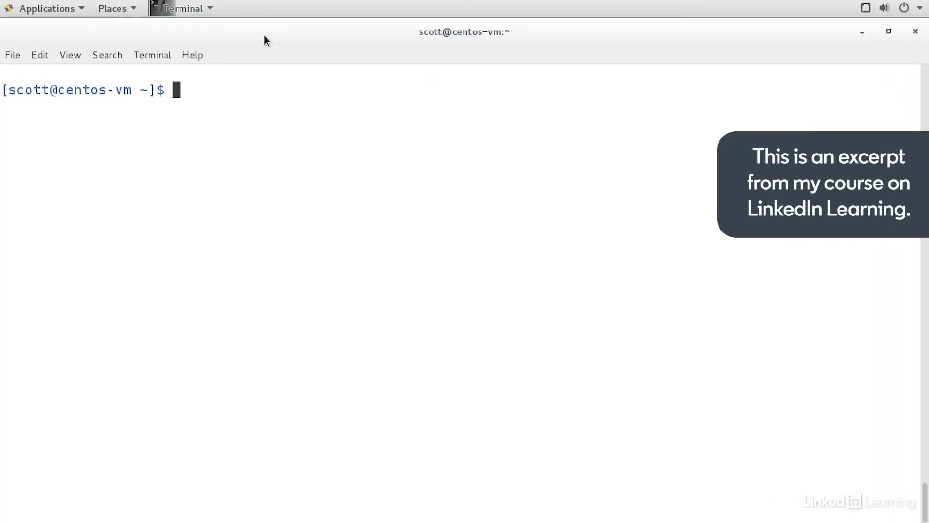
# Run uptime to display time, uptime of 18:55, 2 users and load averages
pyautogui.write('uptime')
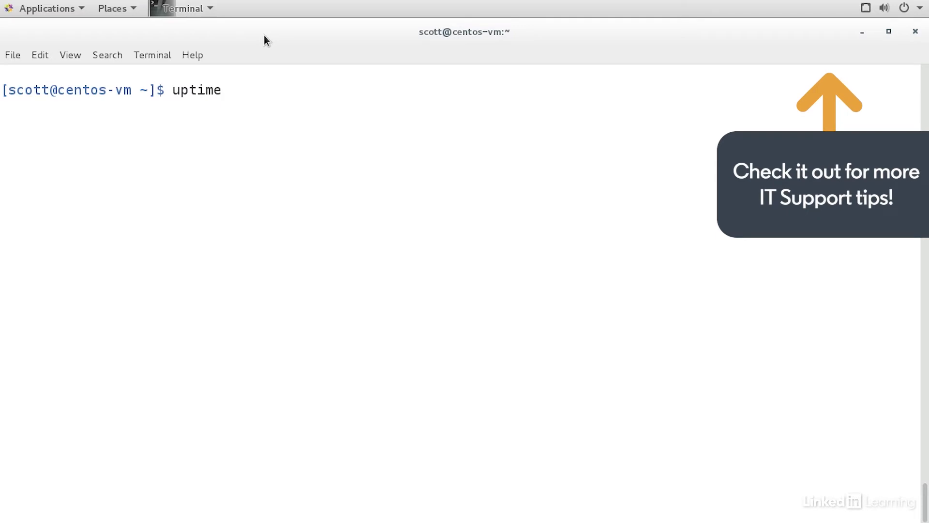
pyautogui.press('Return')
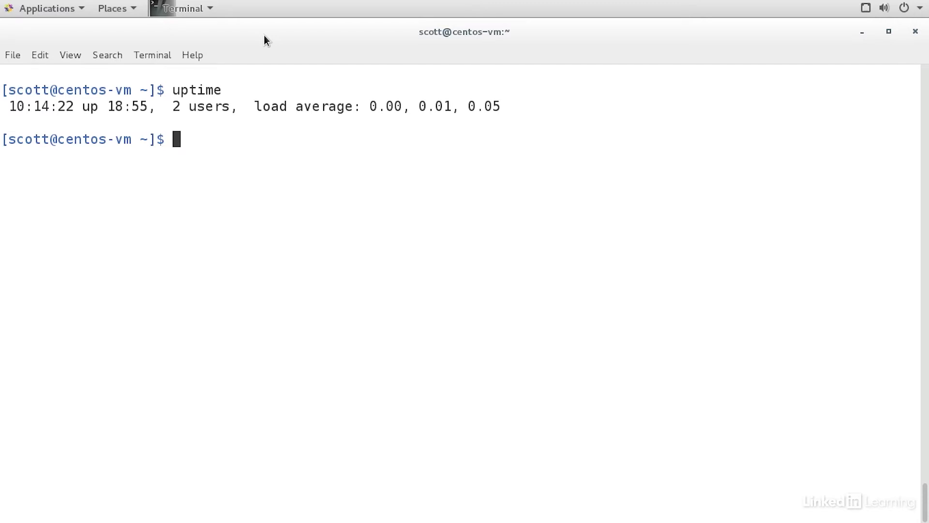
# Select the '2 users' count in the uptime output by double-clicking it
pyautogui.doubleClick(131, 106)
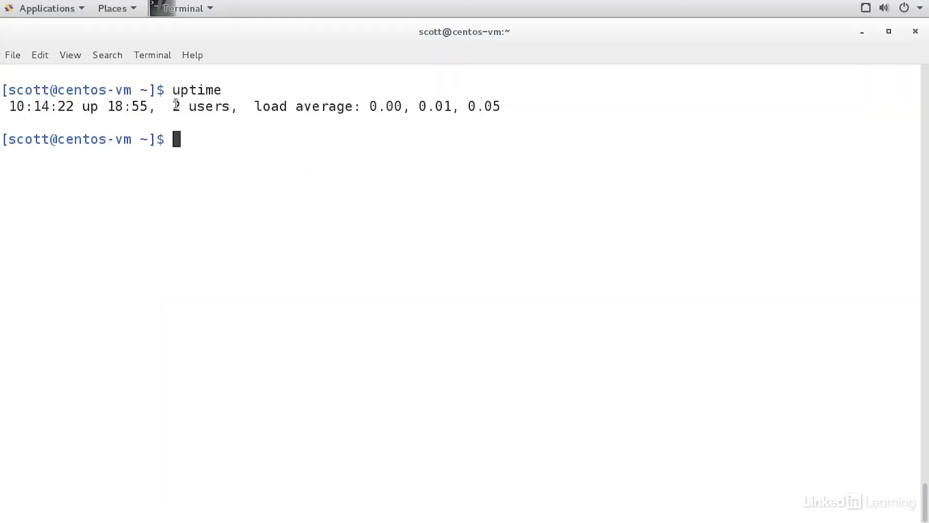
pyautogui.doubleClick(202, 107)
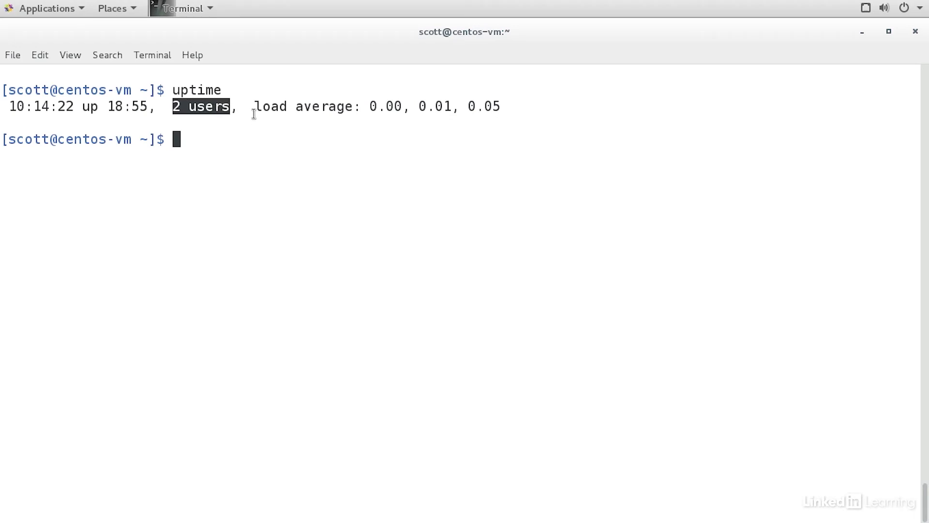